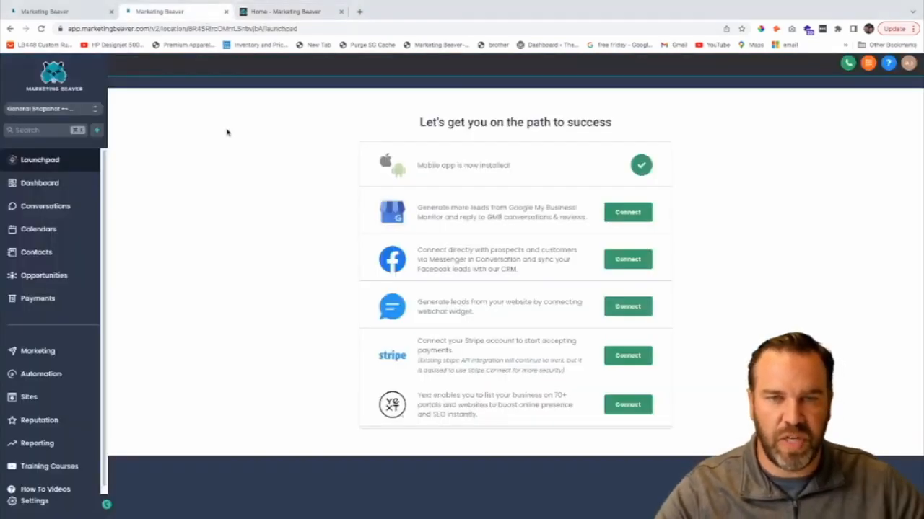
mouse_move(257, 186)
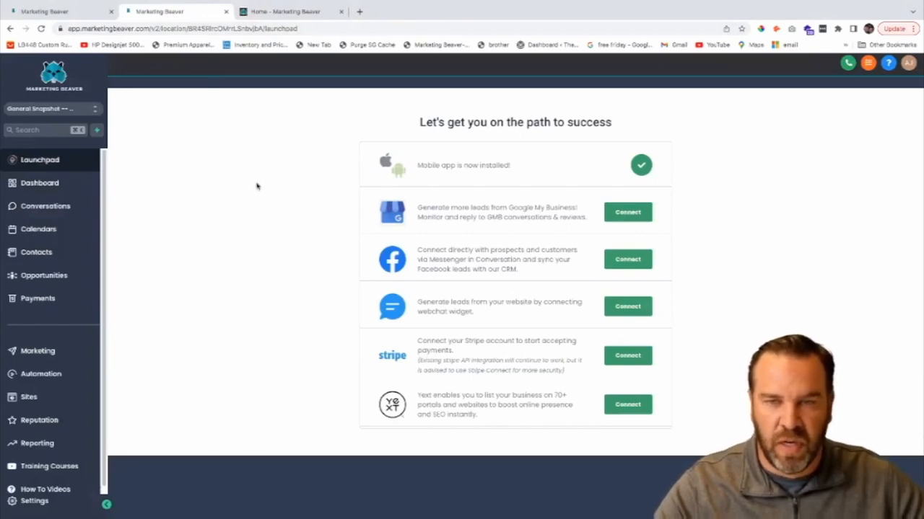
mouse_move(246, 180)
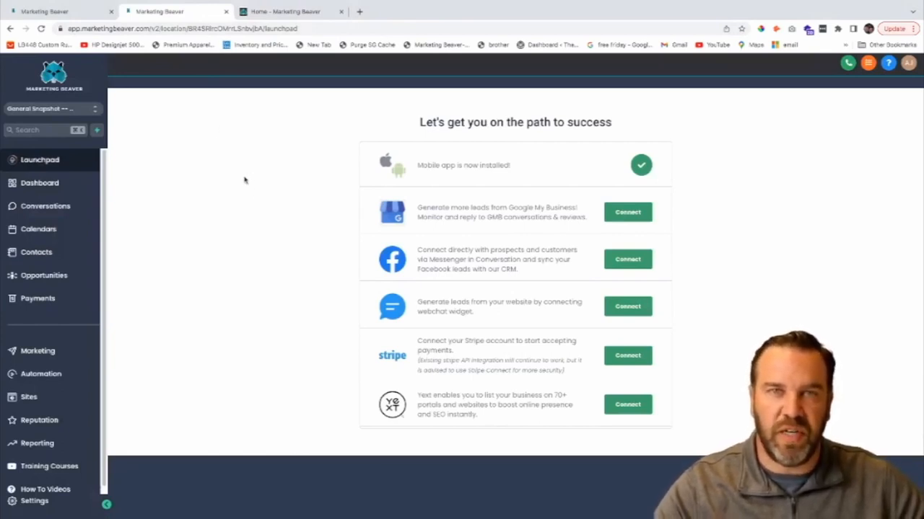
mouse_move(421, 139)
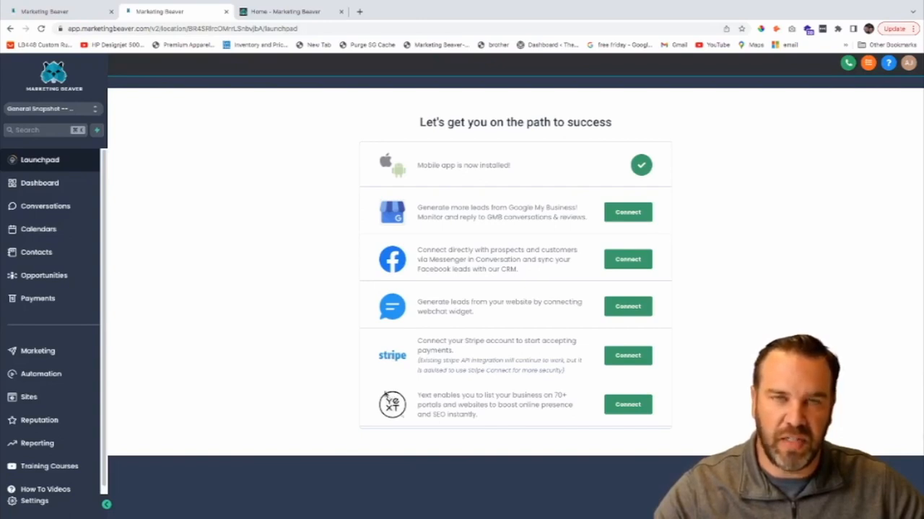
mouse_move(328, 325)
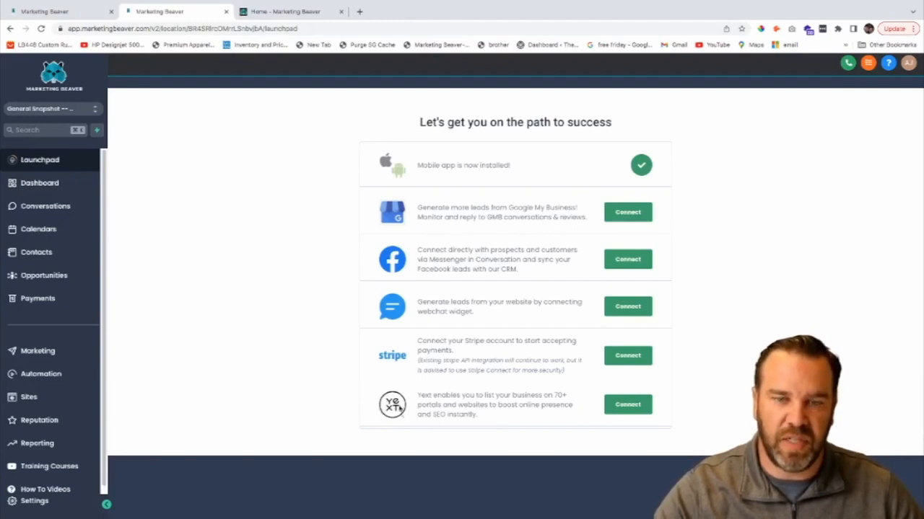
mouse_move(365, 395)
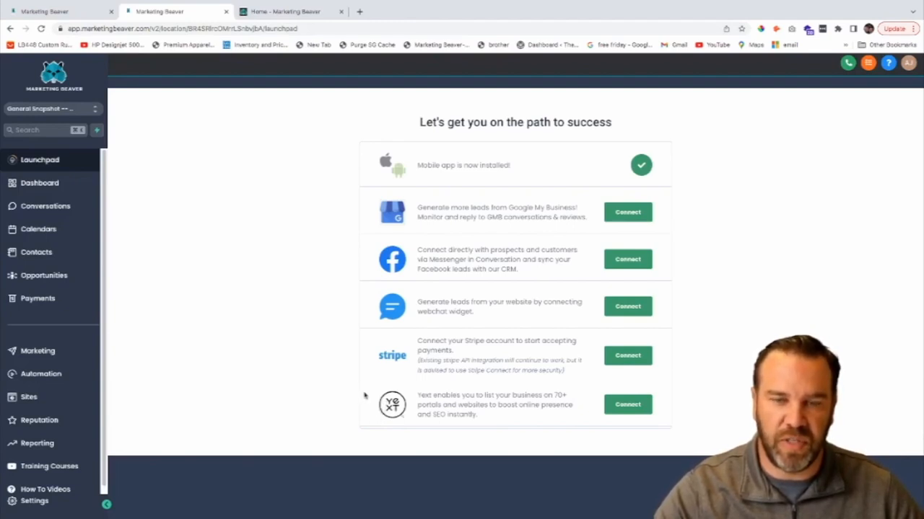
mouse_move(339, 353)
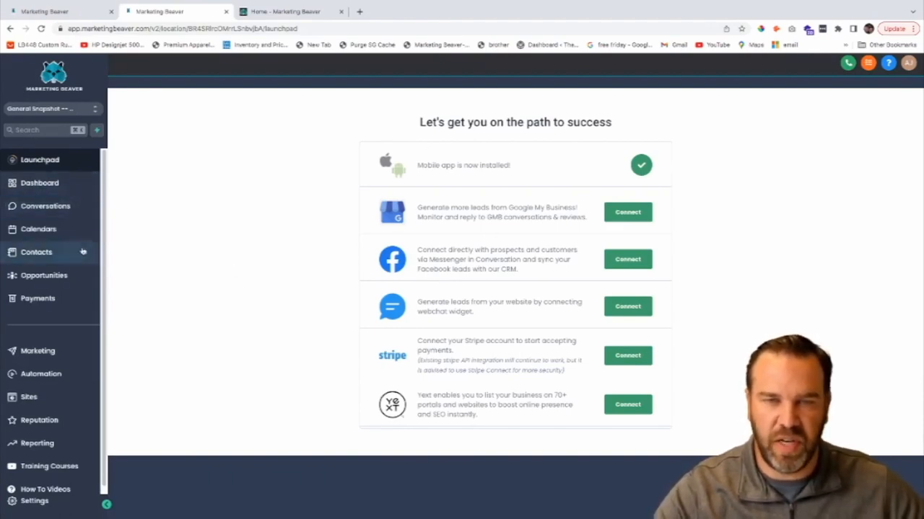
click(45, 206)
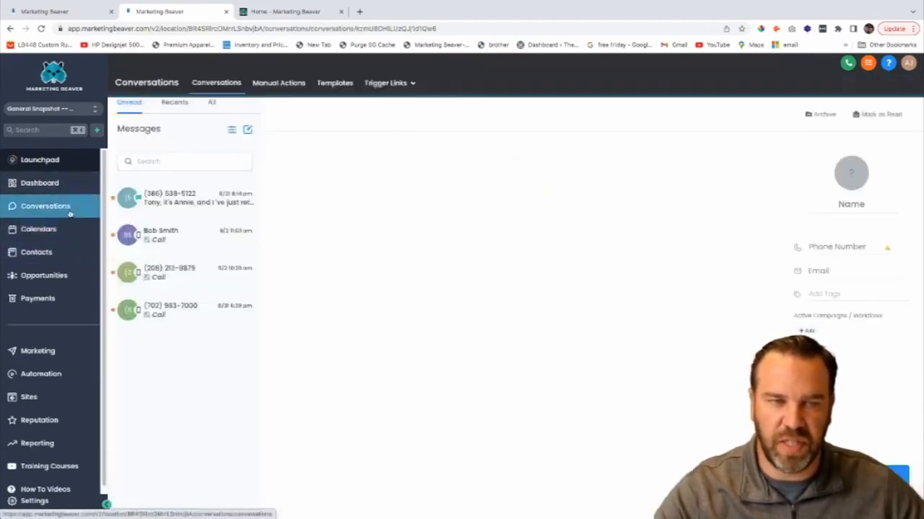
click(184, 198)
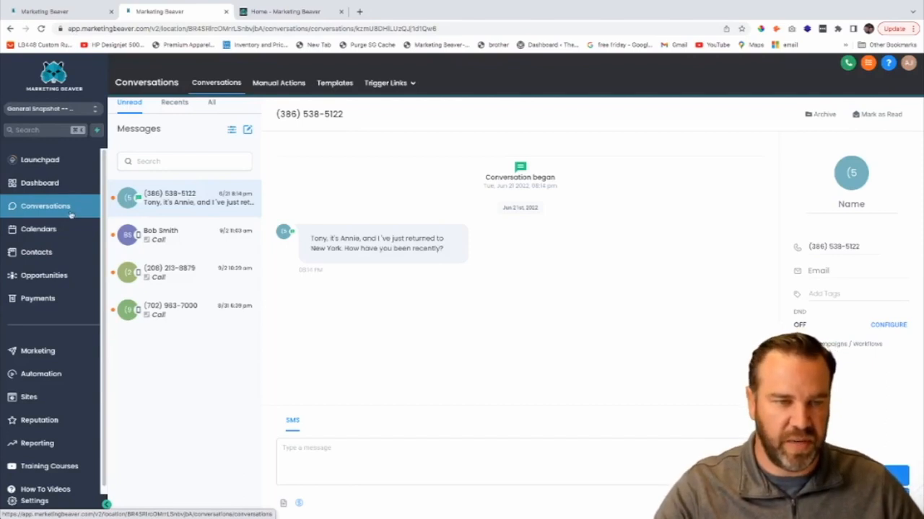
Show the Demo Calendar week of Jun 26th – Jul 2nd with Thursday's Appointment With Cam.
click(38, 228)
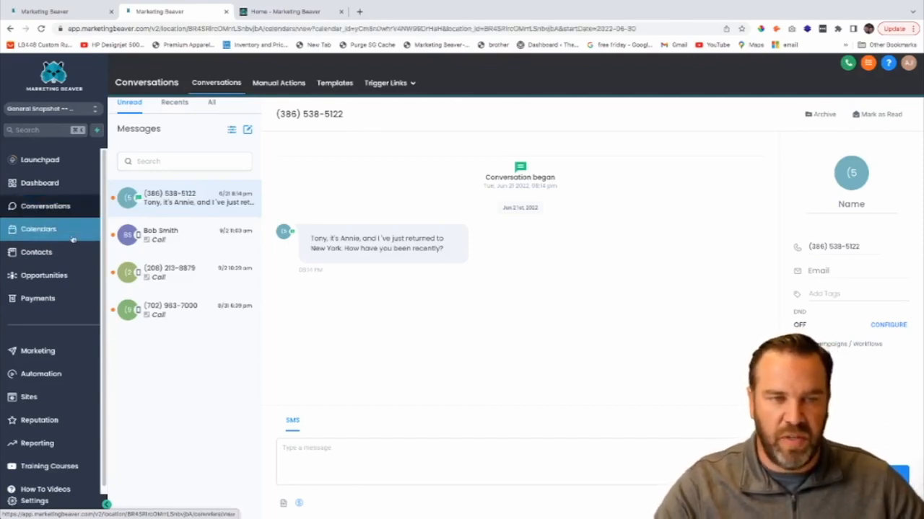
click(38, 229)
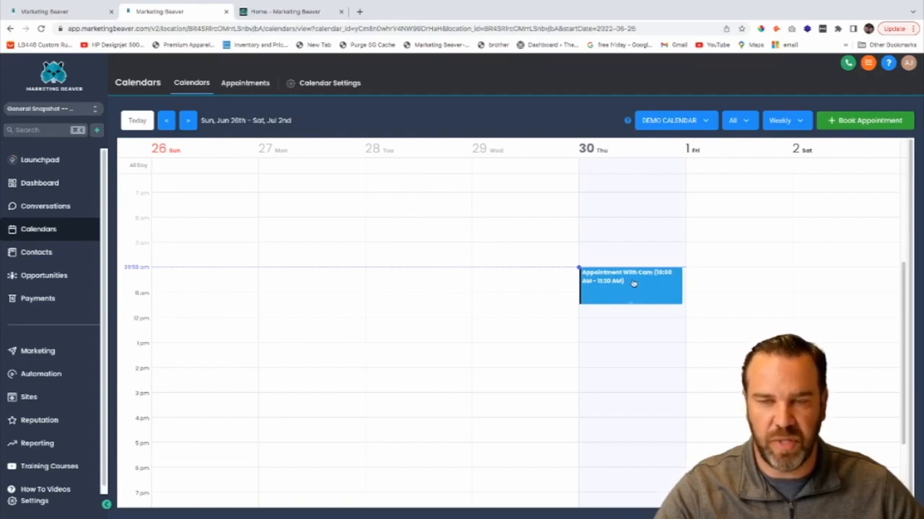
mouse_move(603, 265)
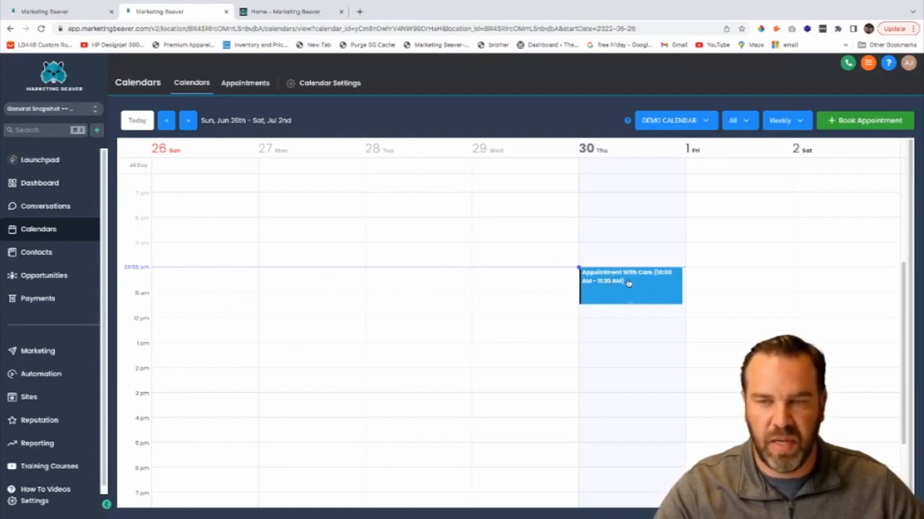
mouse_move(609, 236)
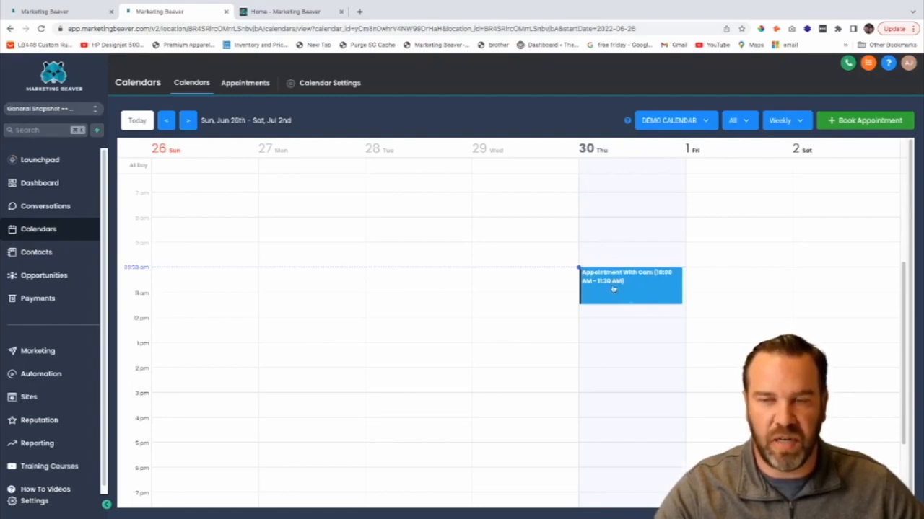
mouse_move(608, 256)
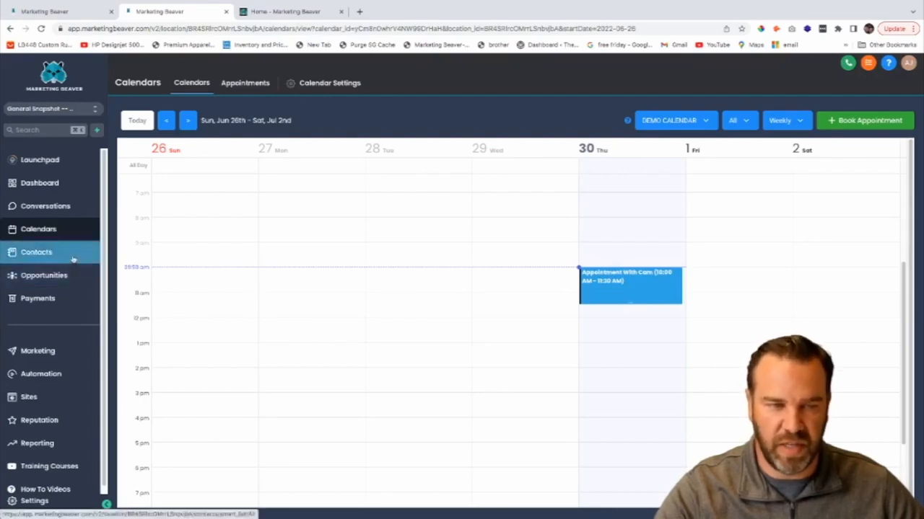
click(36, 252)
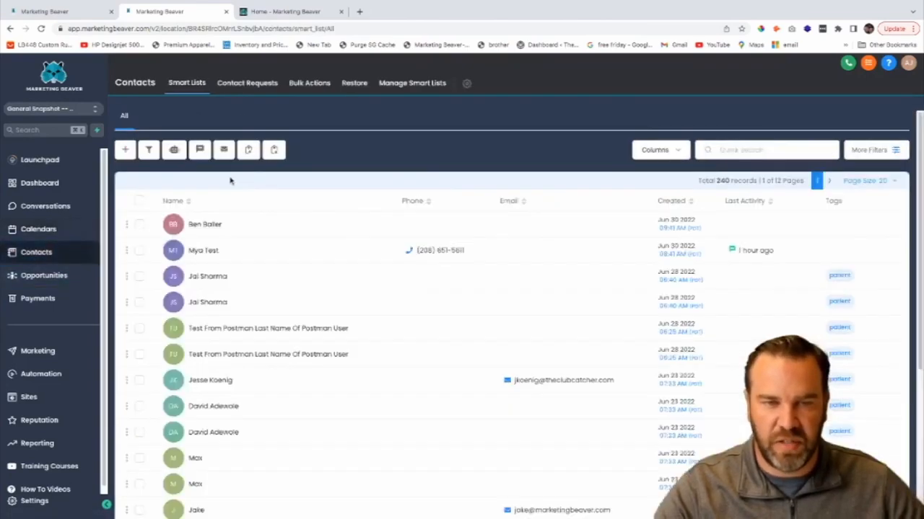
mouse_move(428, 300)
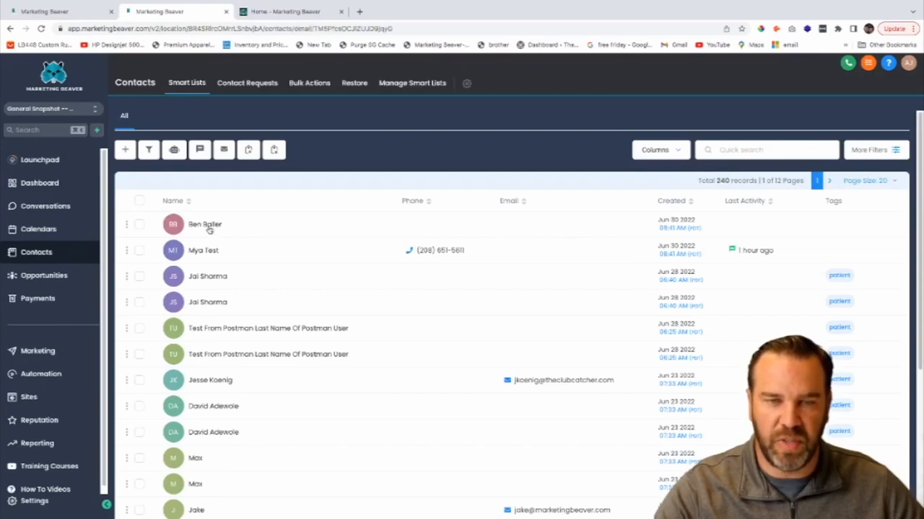
click(205, 224)
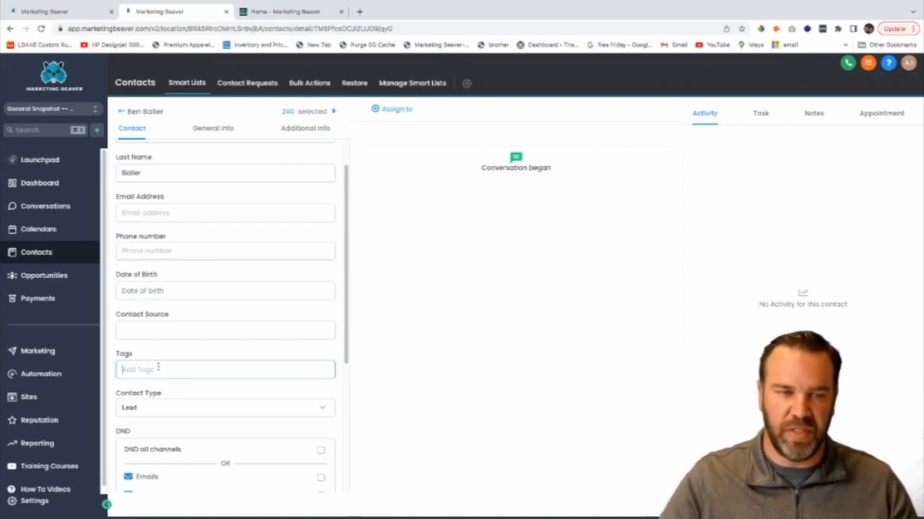
click(44, 275)
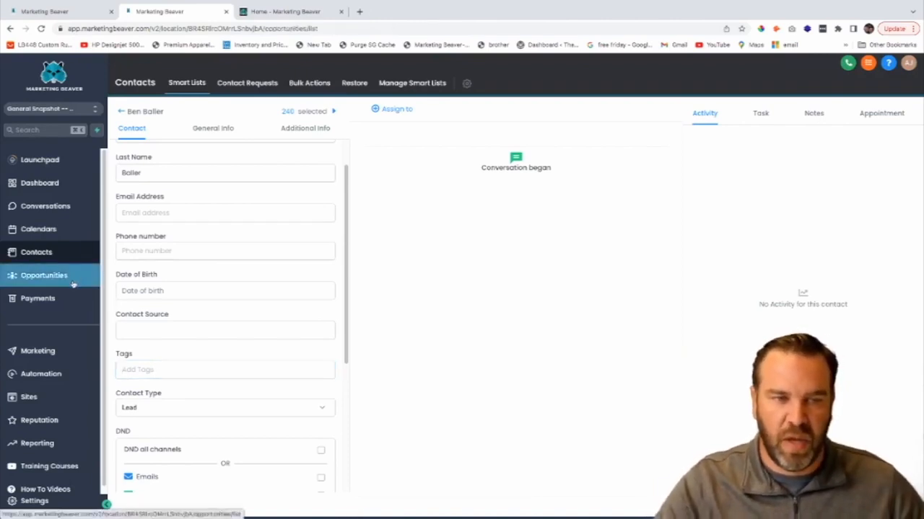
click(43, 275)
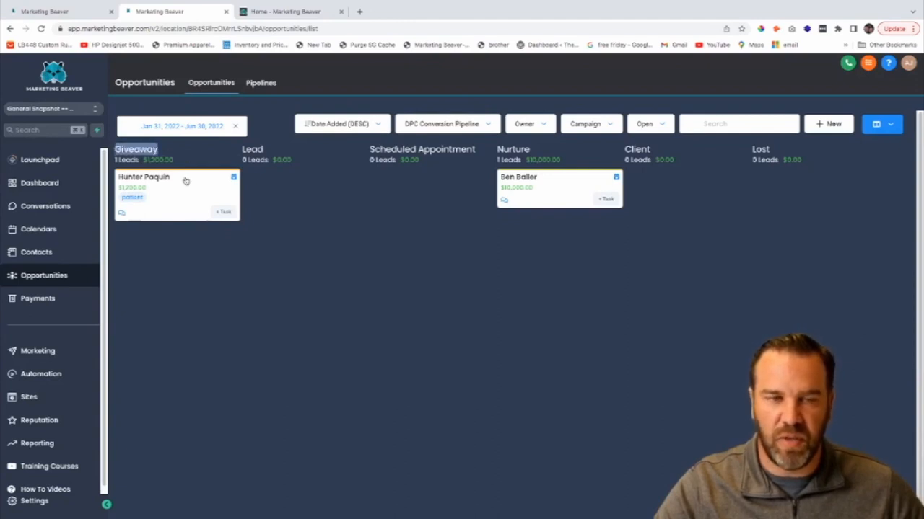
mouse_move(188, 270)
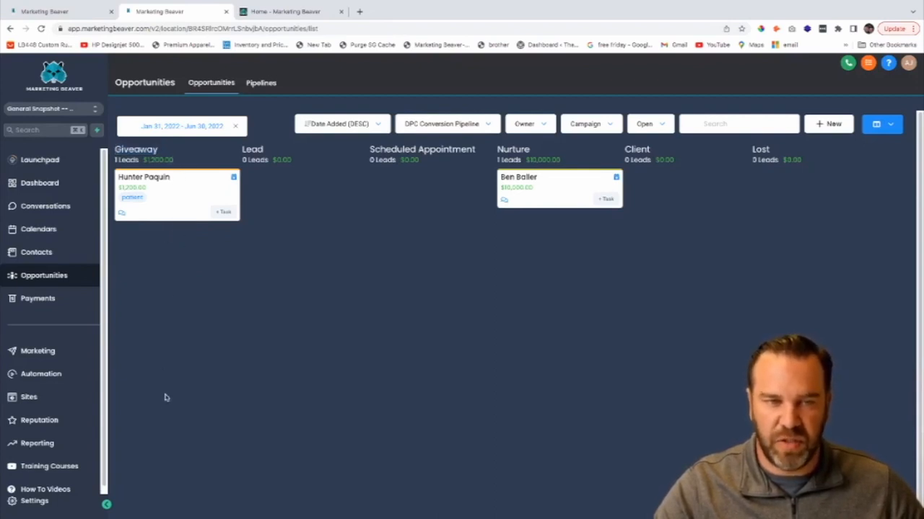
mouse_move(281, 432)
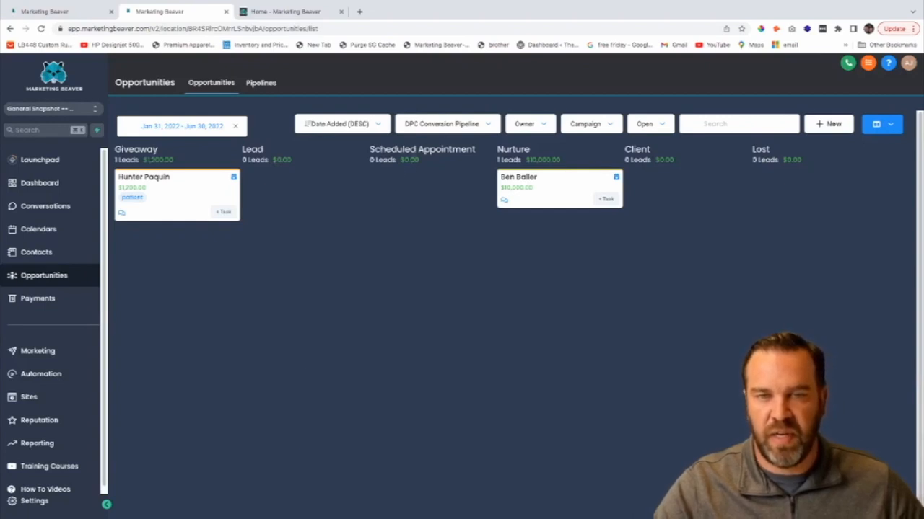
mouse_move(507, 167)
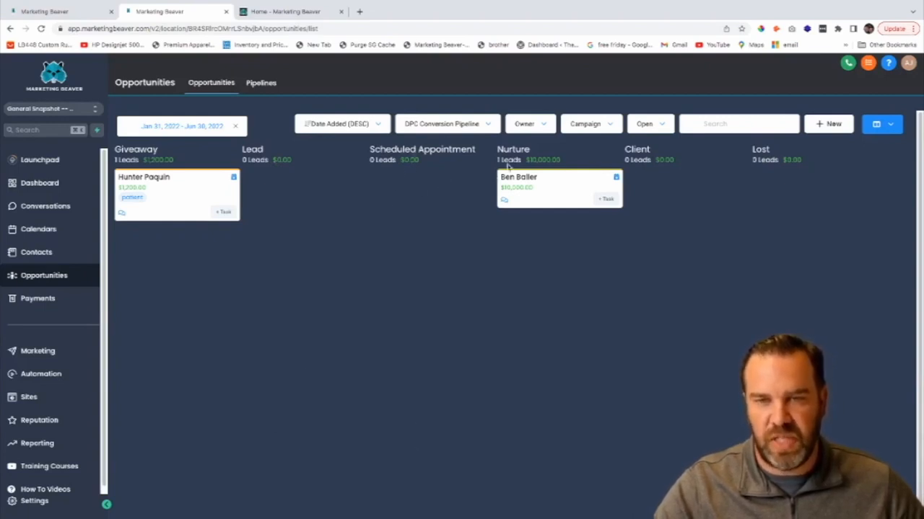
mouse_move(515, 209)
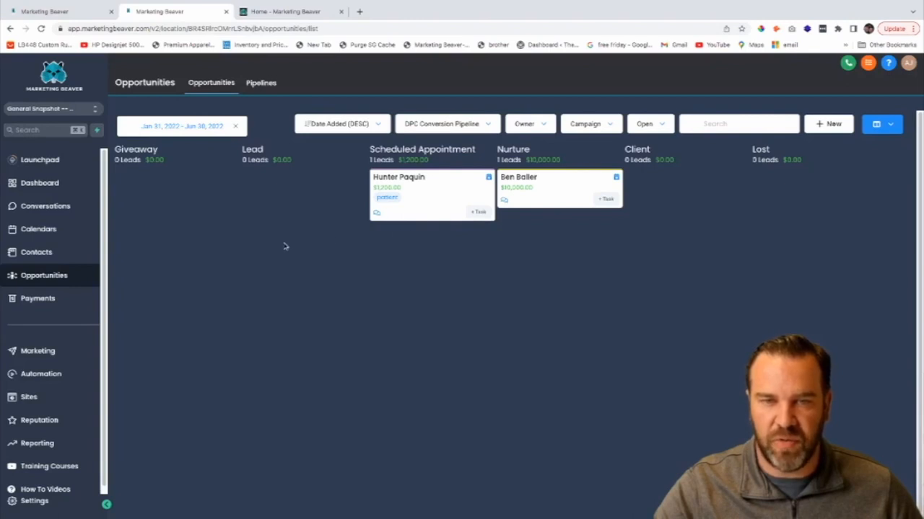
mouse_move(280, 242)
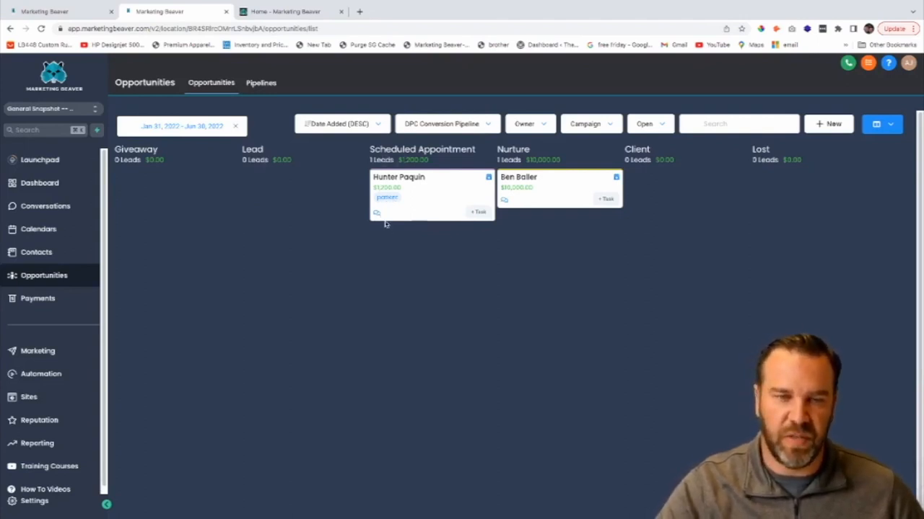
mouse_move(496, 246)
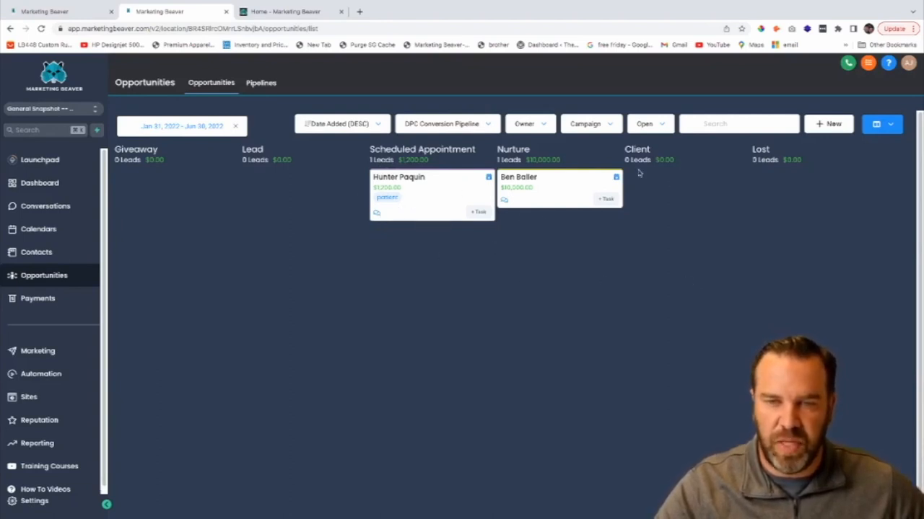
mouse_move(344, 318)
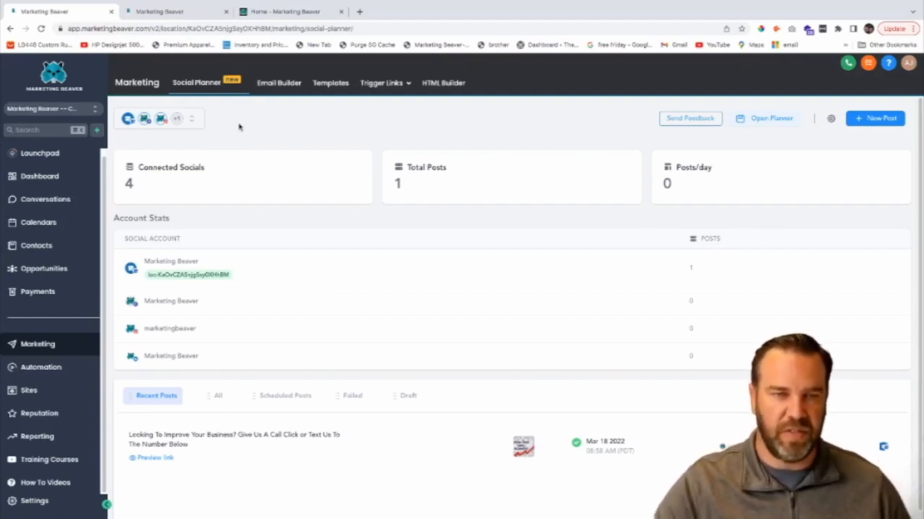
mouse_move(238, 230)
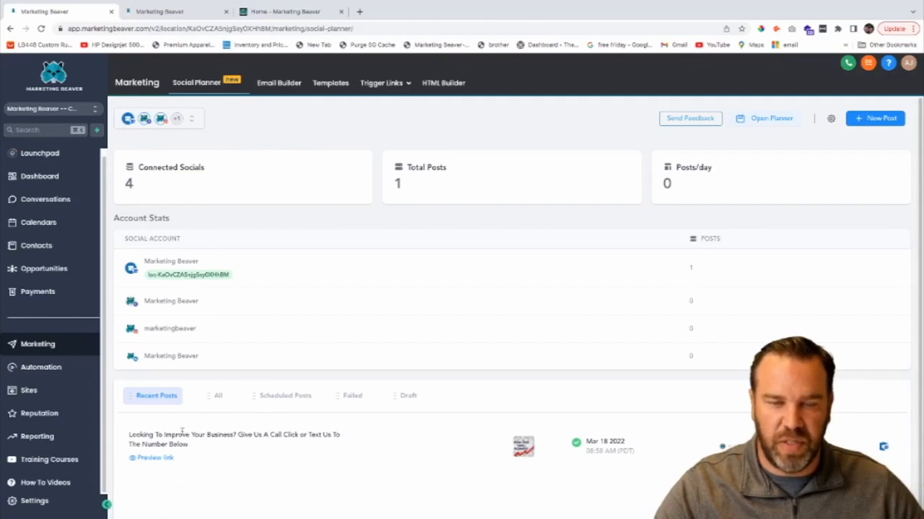
mouse_move(269, 448)
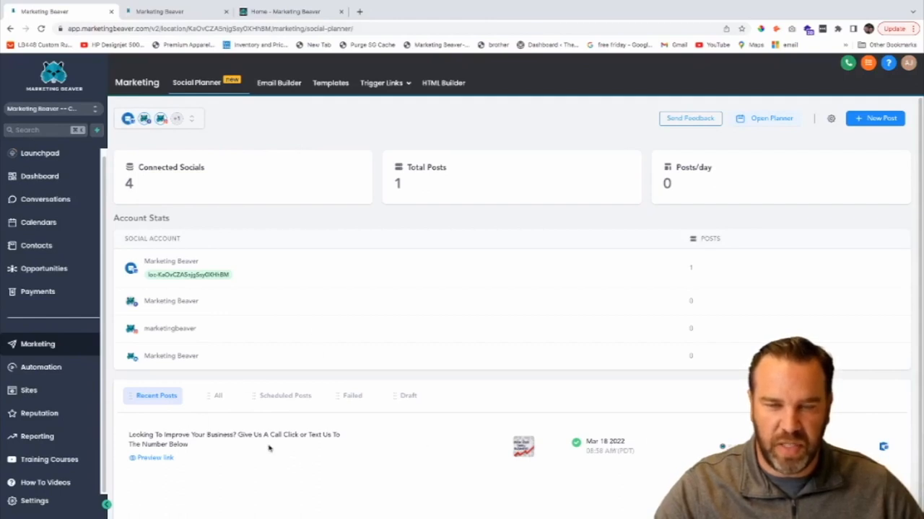
mouse_move(221, 382)
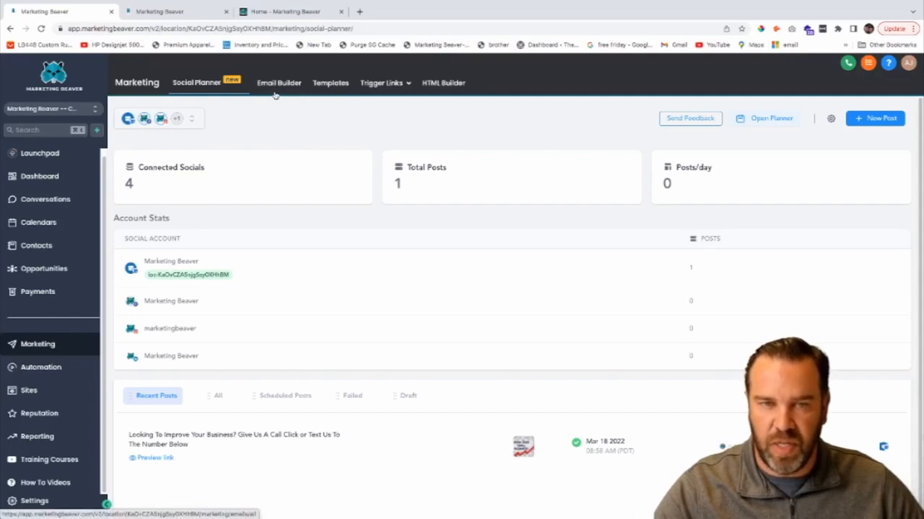
mouse_move(309, 101)
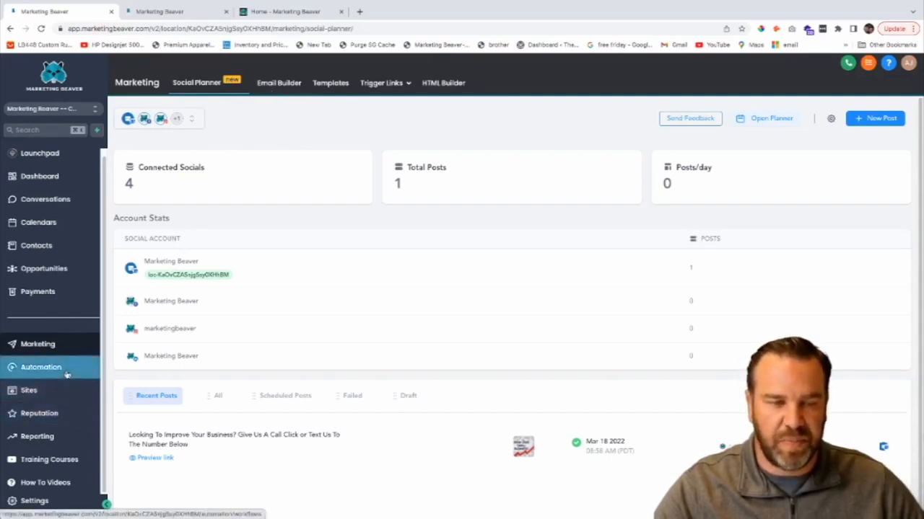
mouse_move(281, 278)
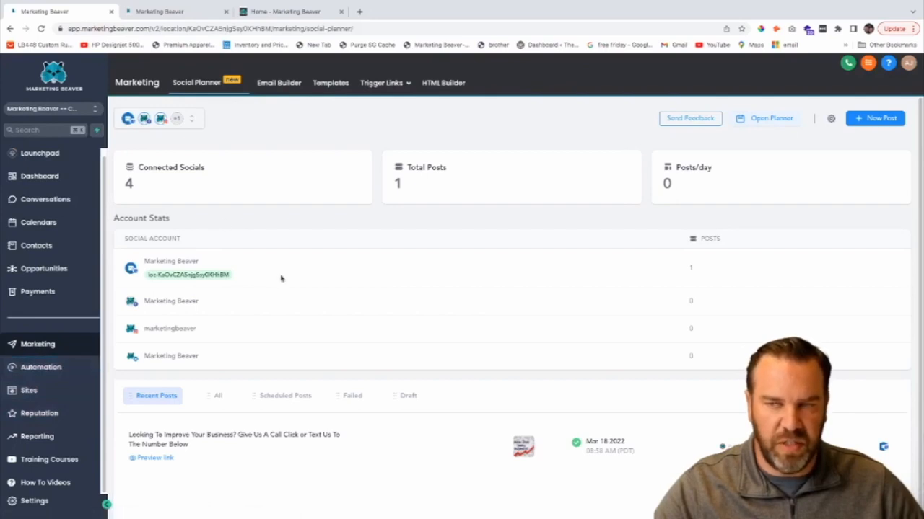
mouse_move(268, 272)
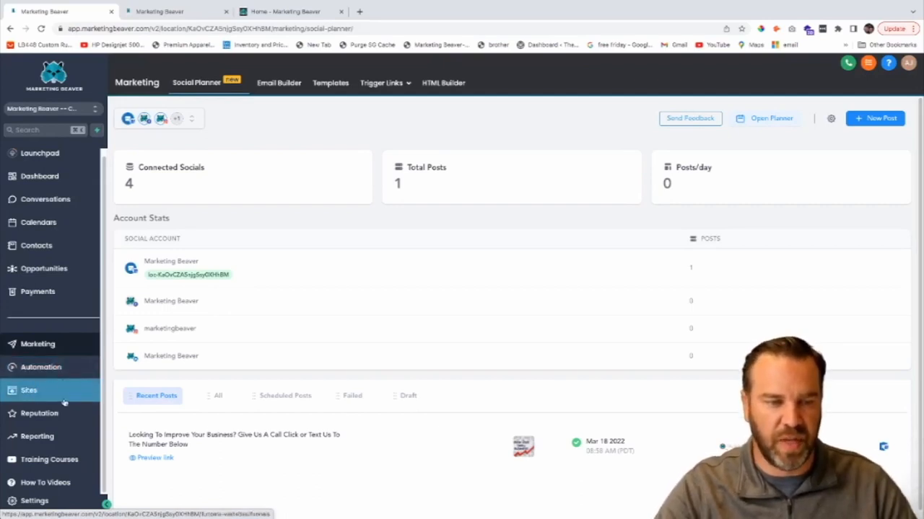
Show the Reputation Overview dashboard with 24 reviews received and a 5-star average.
click(39, 413)
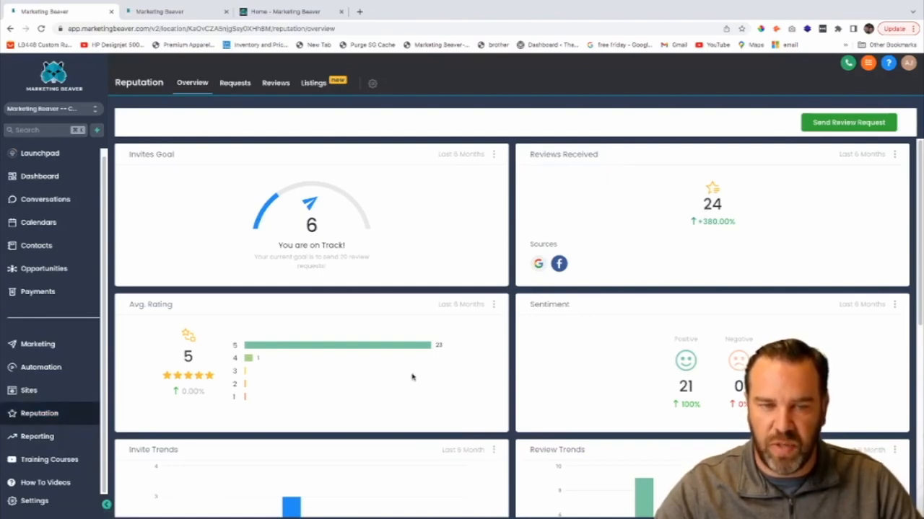
mouse_move(506, 338)
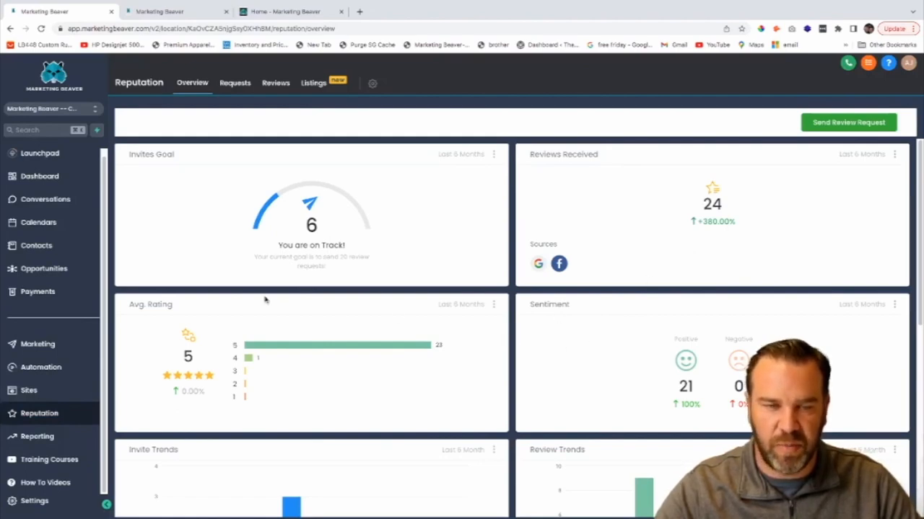
mouse_move(581, 254)
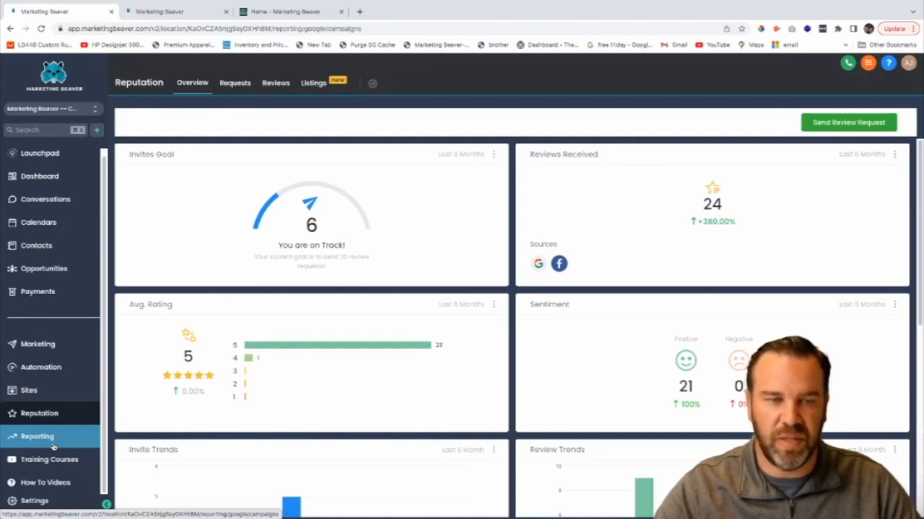
Show the Facebook Ads Campaigns report with impressions charts and two campaigns.
click(36, 437)
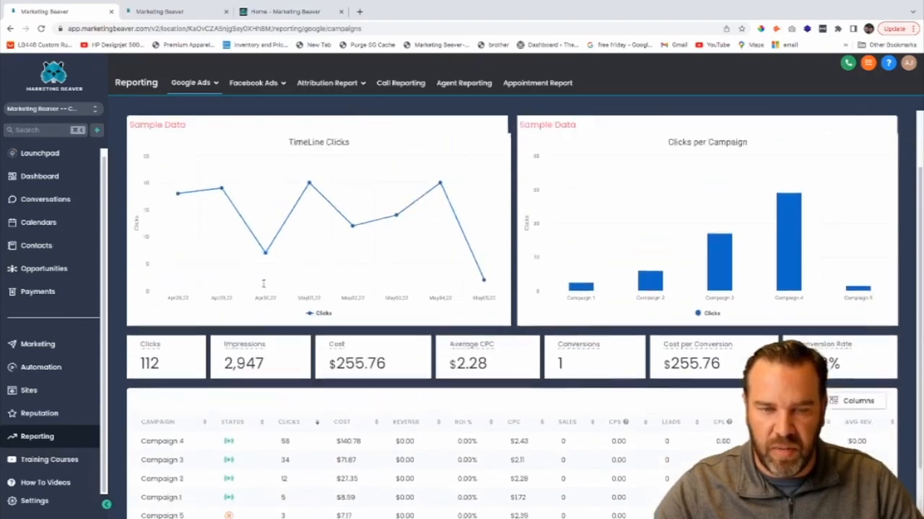
click(253, 83)
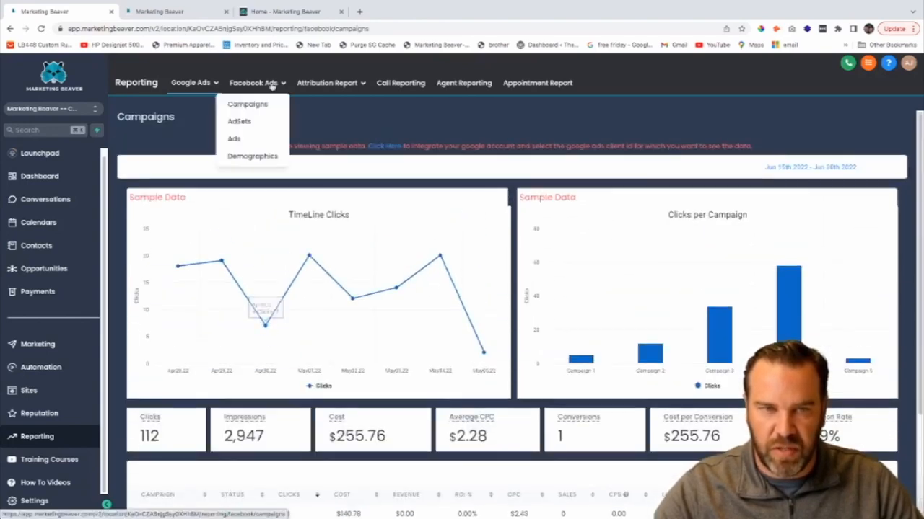
click(247, 104)
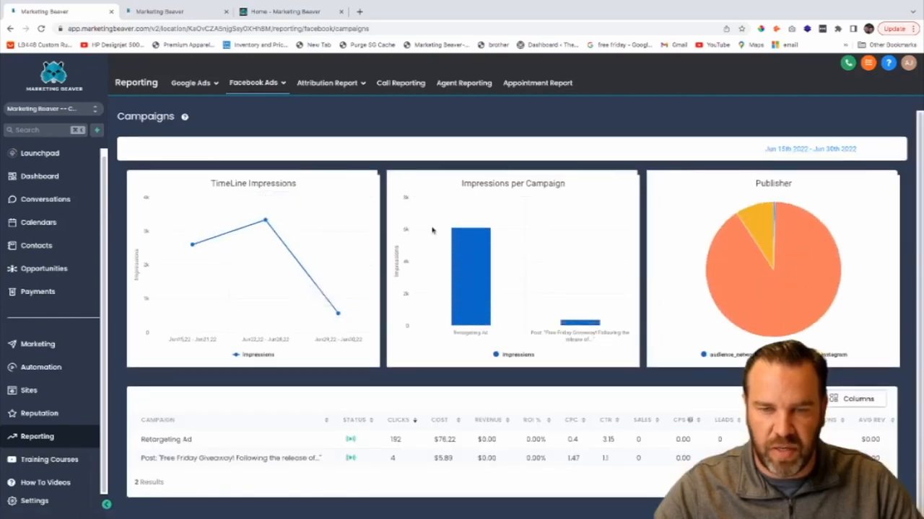
mouse_move(265, 221)
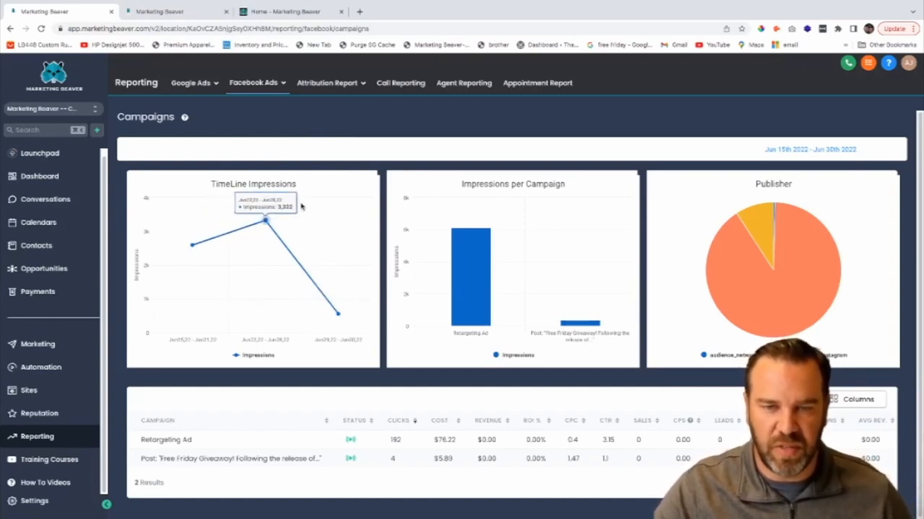
mouse_move(396, 92)
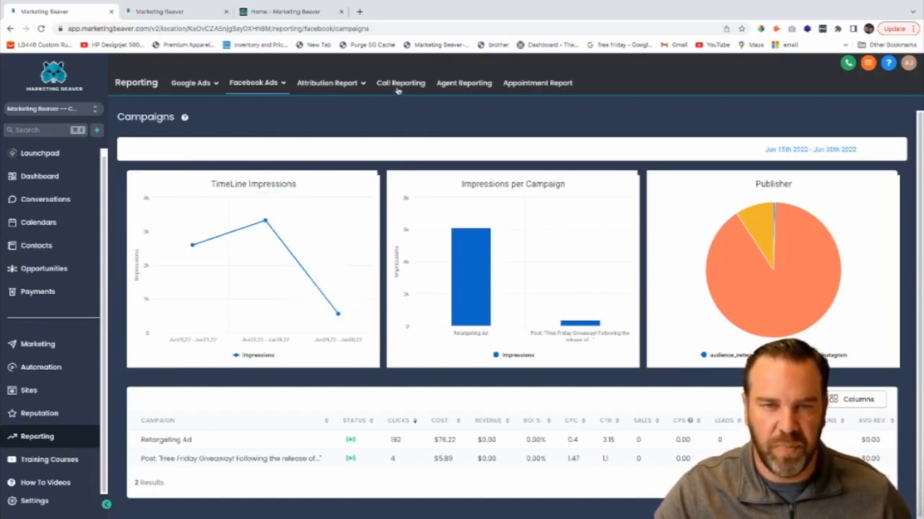
Show the Call Reporting stats with 129 answered and 32 missed calls.
click(400, 83)
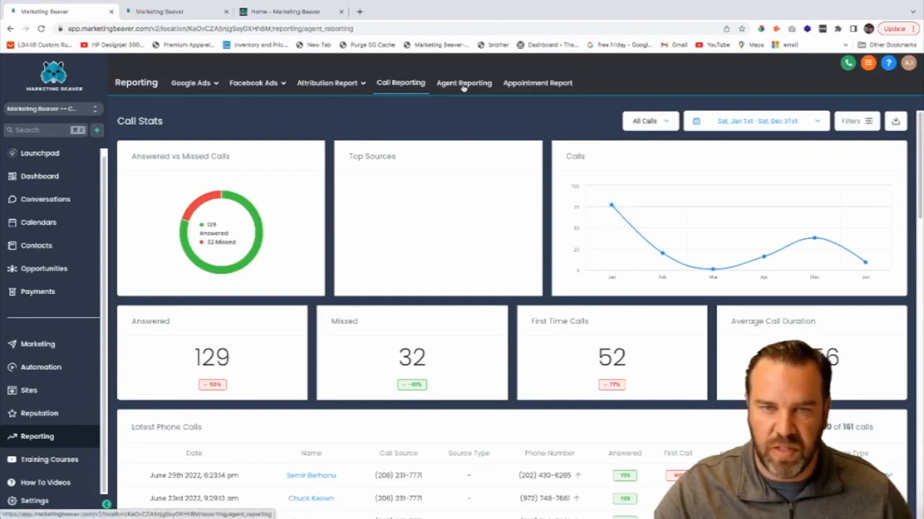
Fetch Agent Reporting for Jan 1st–Dec 31st, showing 97 total leads and 713 SMS sent.
click(464, 82)
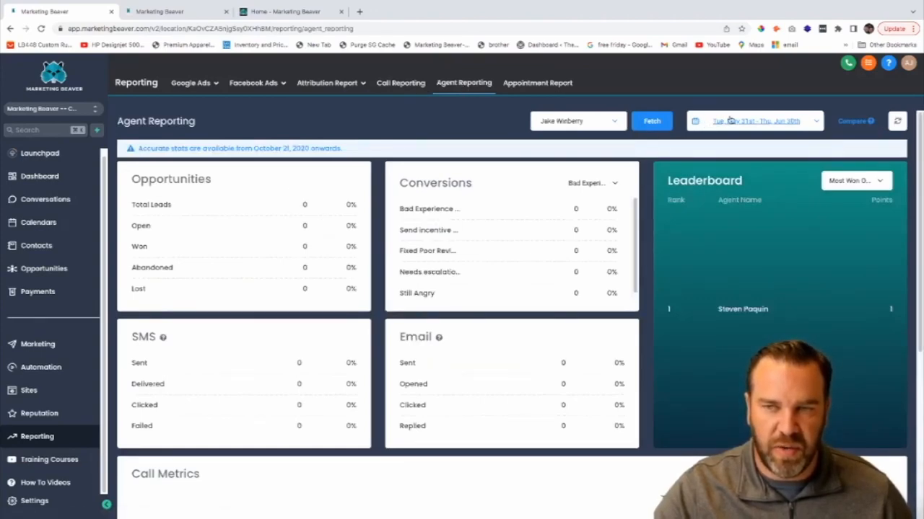
click(754, 120)
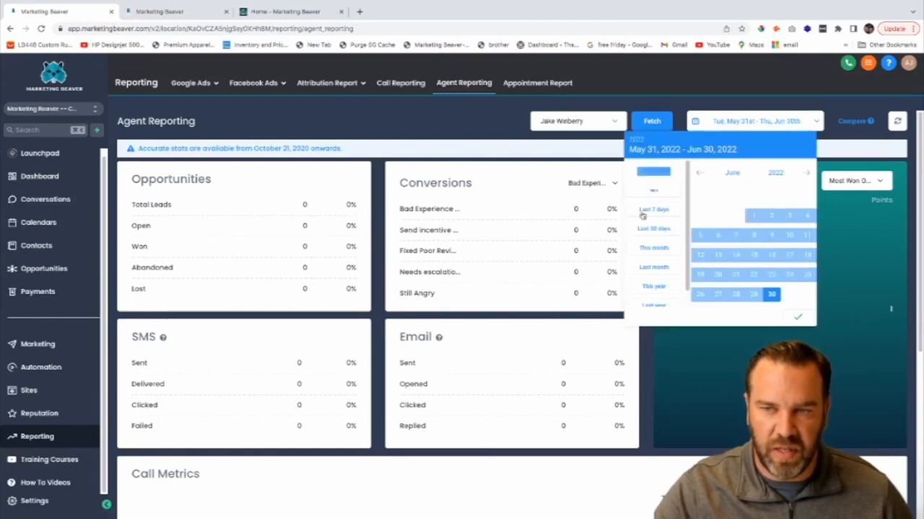
click(653, 273)
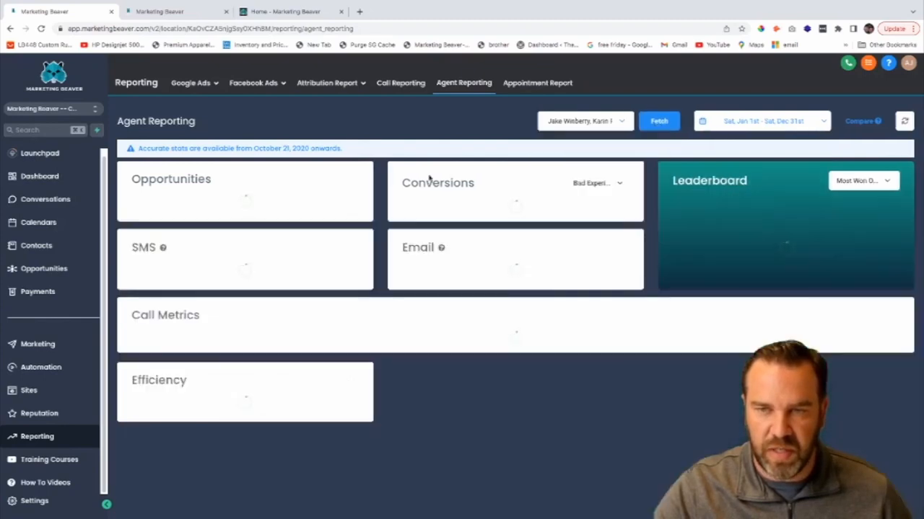
click(658, 120)
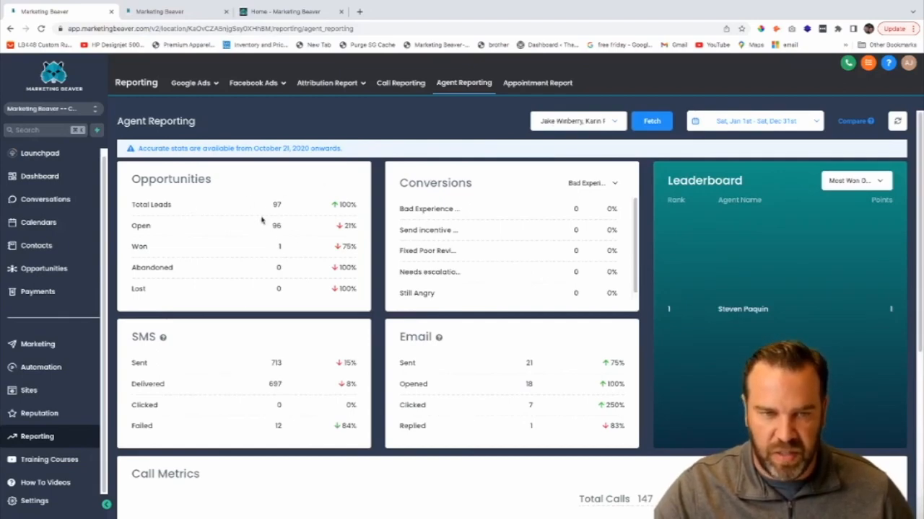
mouse_move(475, 253)
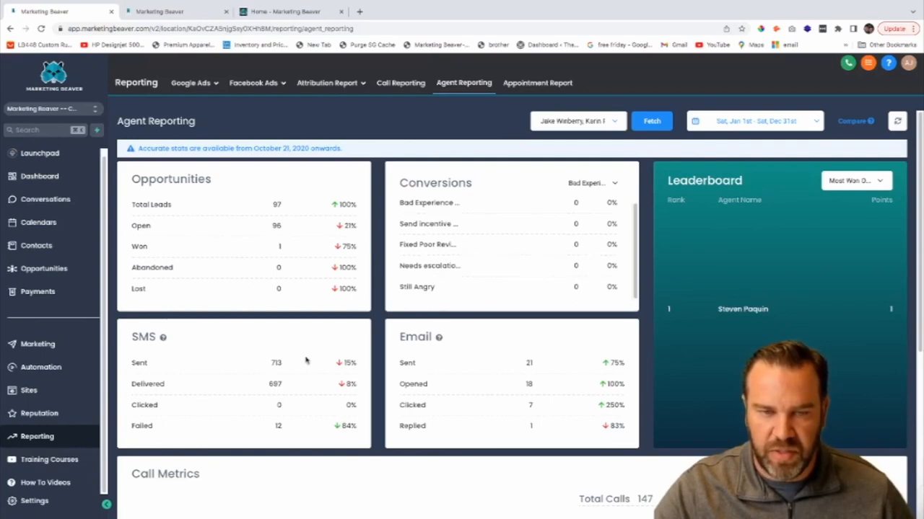
mouse_move(258, 369)
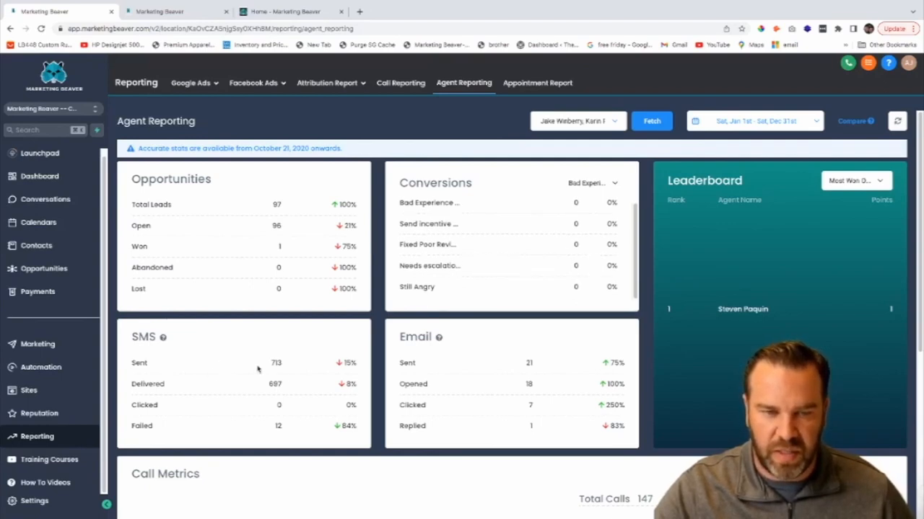
mouse_move(276, 380)
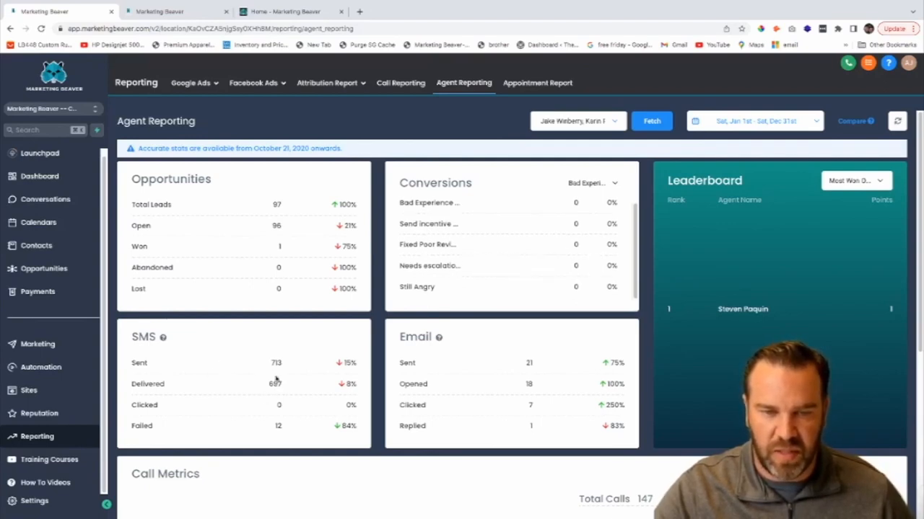
Scroll through the agent report: 147 total calls, 3h 52m talk time, $200 total sale value.
scroll(down, 3)
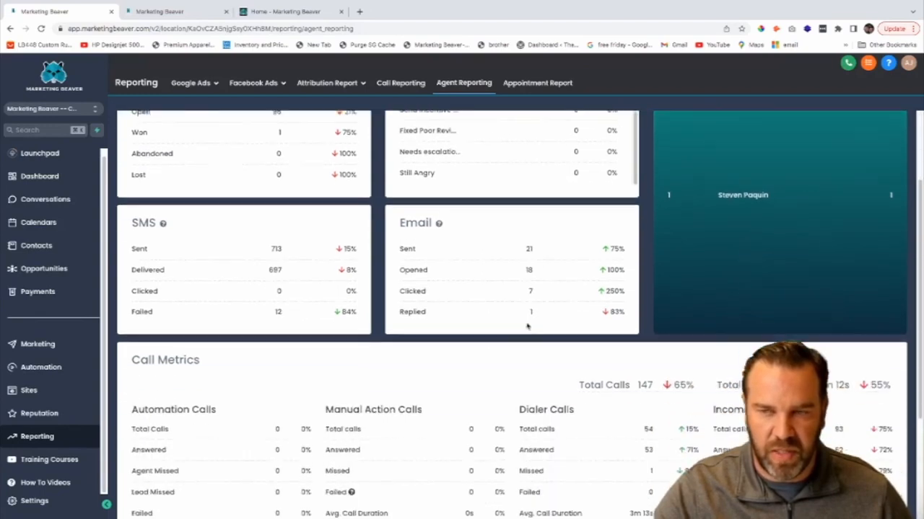
scroll(down, 3)
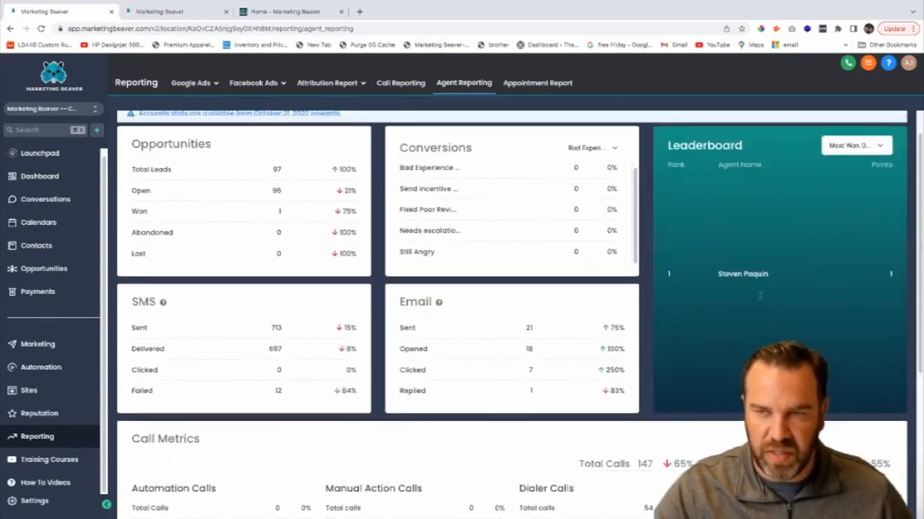
mouse_move(718, 264)
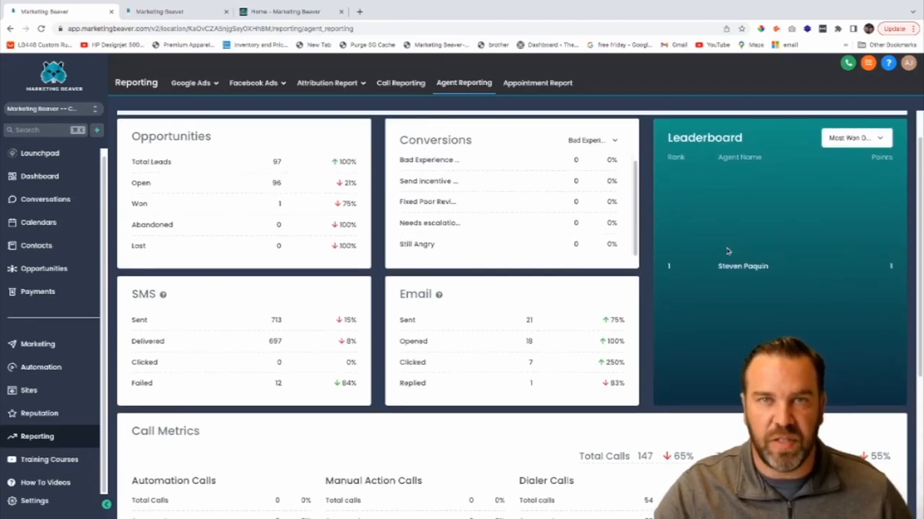
scroll(down, 3)
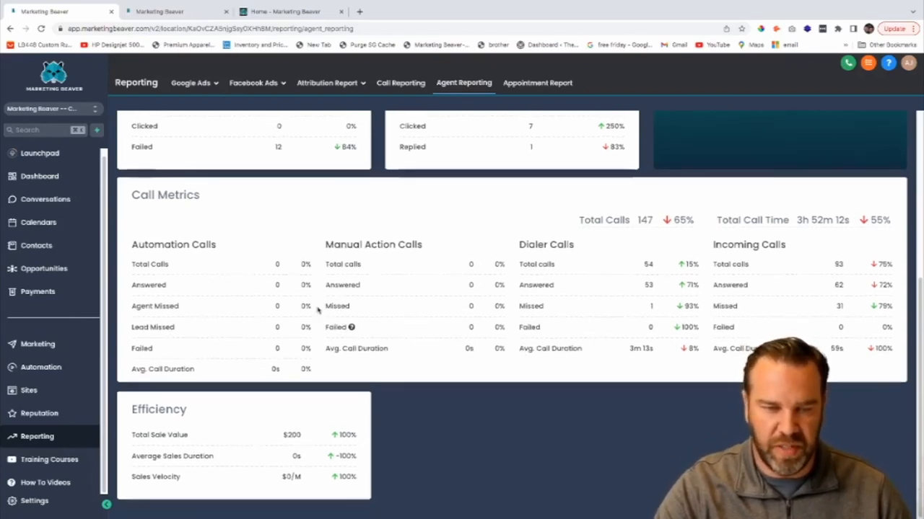
mouse_move(110, 402)
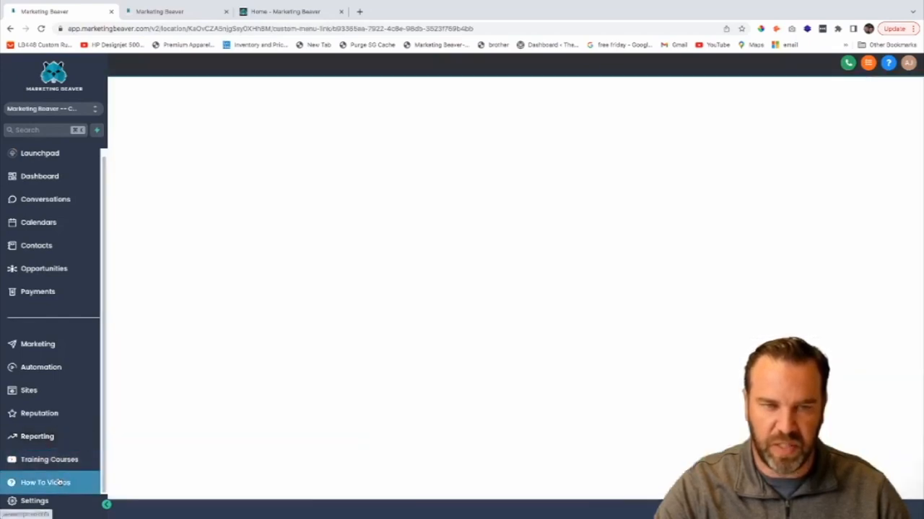
mouse_move(139, 264)
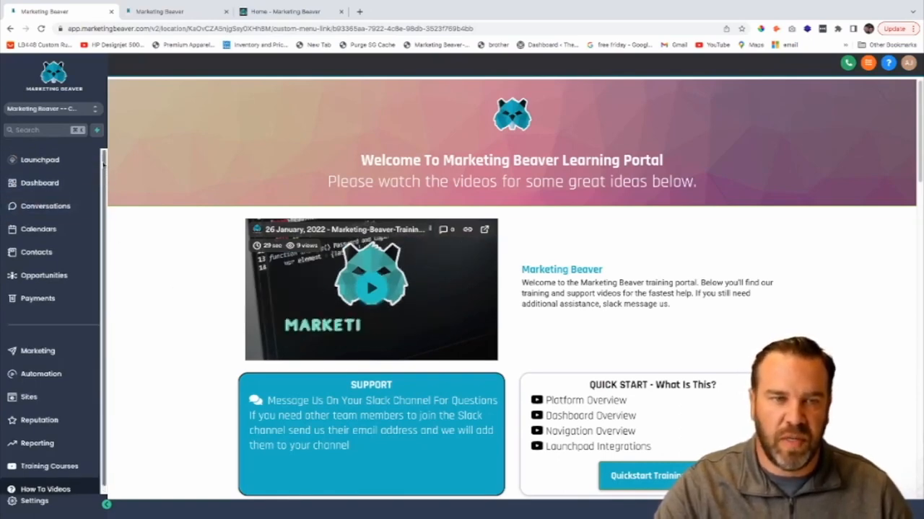
mouse_move(36, 252)
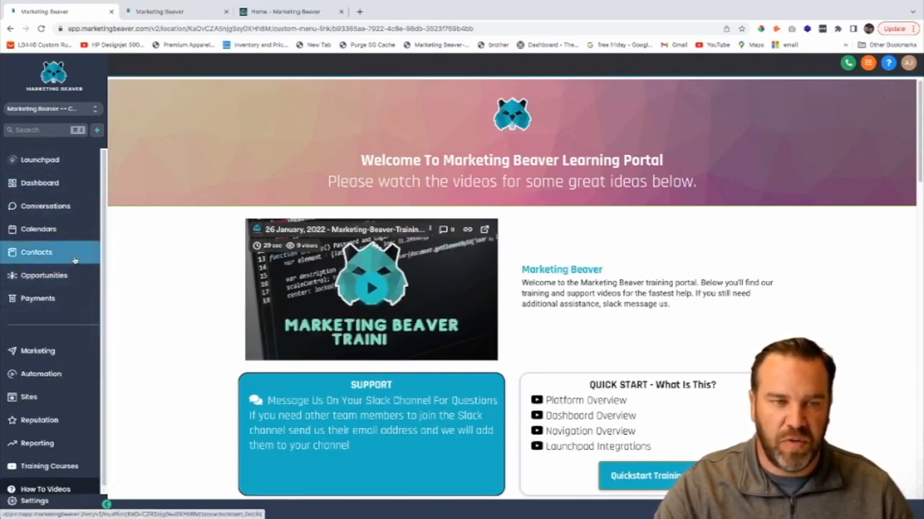